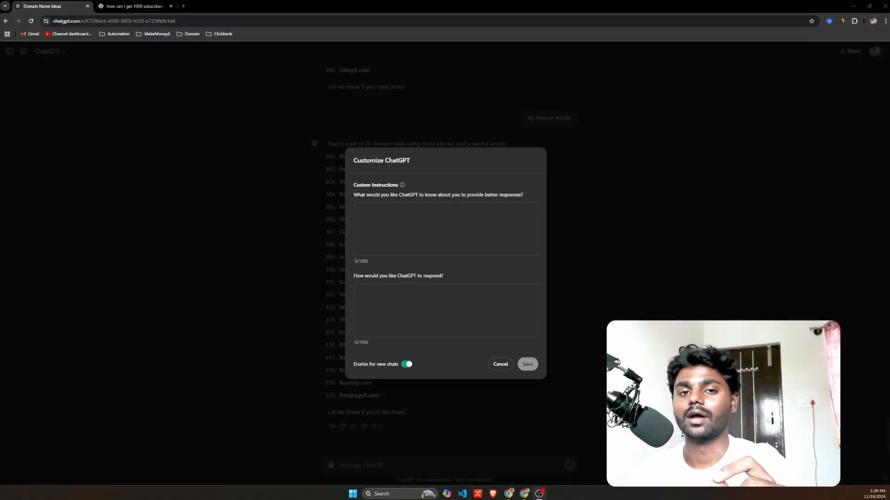
- Reach the Customize ChatGPT form from the profile avatar menu, both fields empty
{"action": "left_click", "coordinate": [500, 364]}
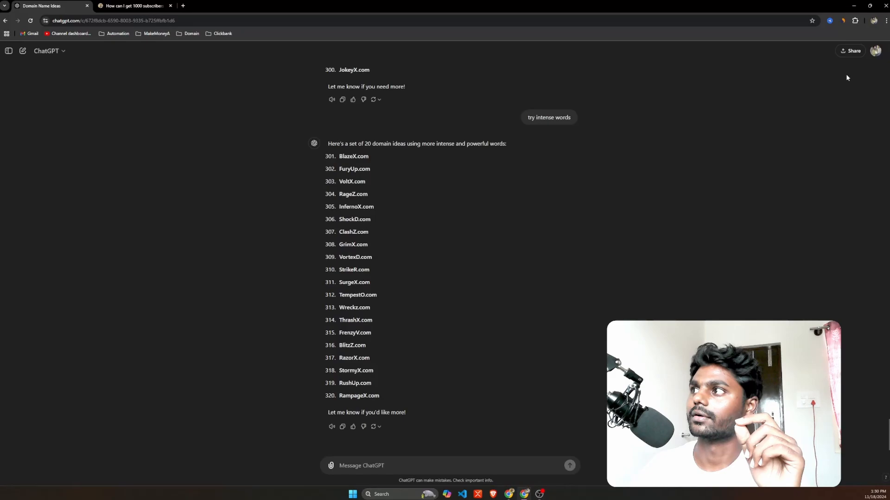
{"action": "left_click", "coordinate": [875, 50]}
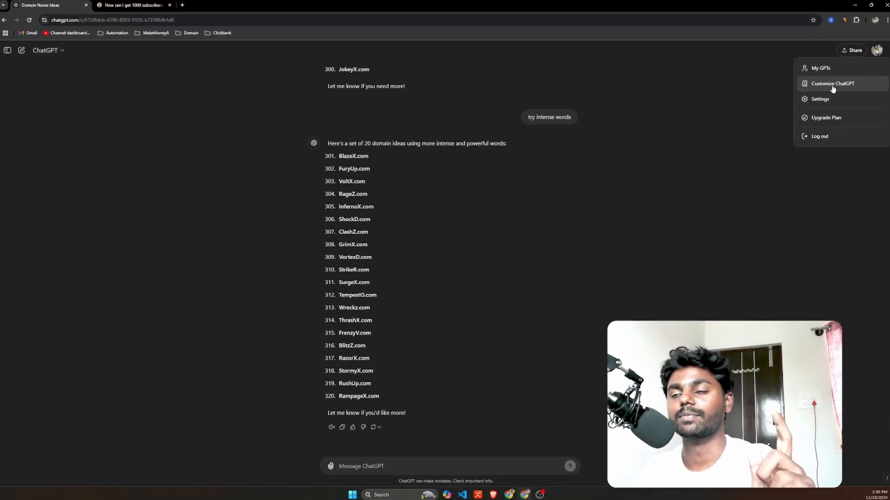
{"action": "left_click", "coordinate": [832, 83]}
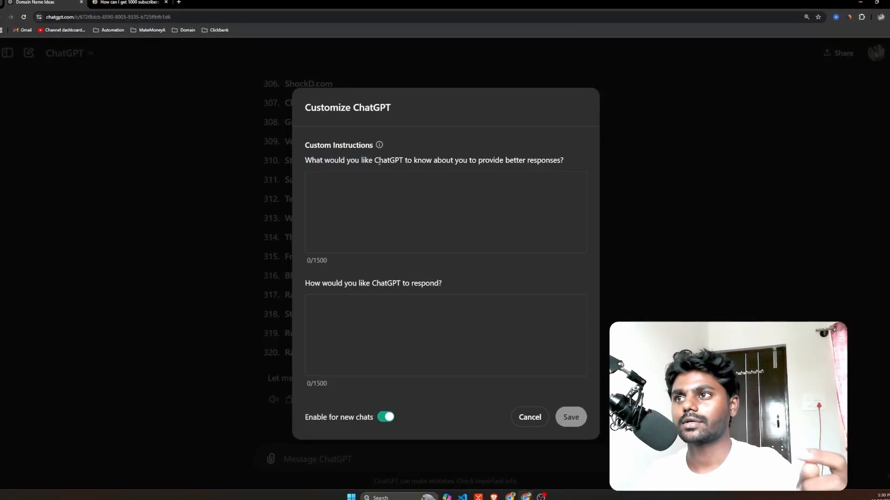
- Describe yourself as 'I'm a seo blog writer' in the about-you field
{"action": "left_click_drag", "start_coordinate": [405, 161], "coordinate": [492, 160]}
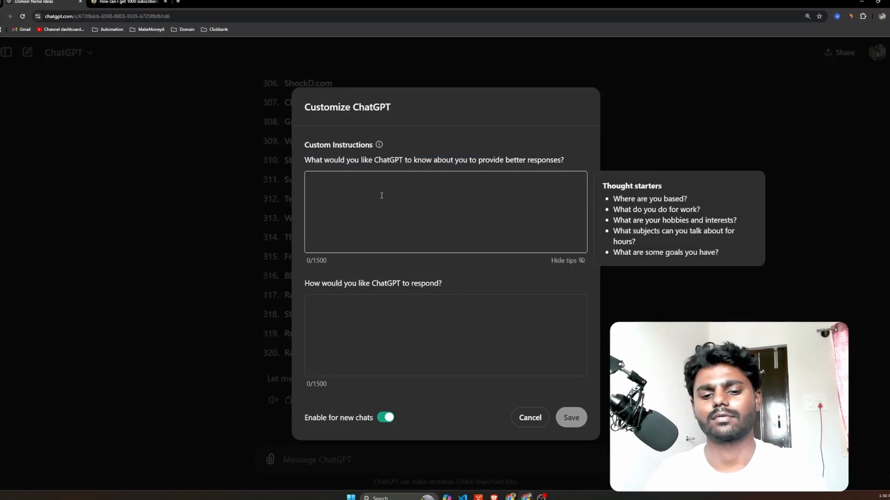
{"action": "type", "text": "I'm a bl"}
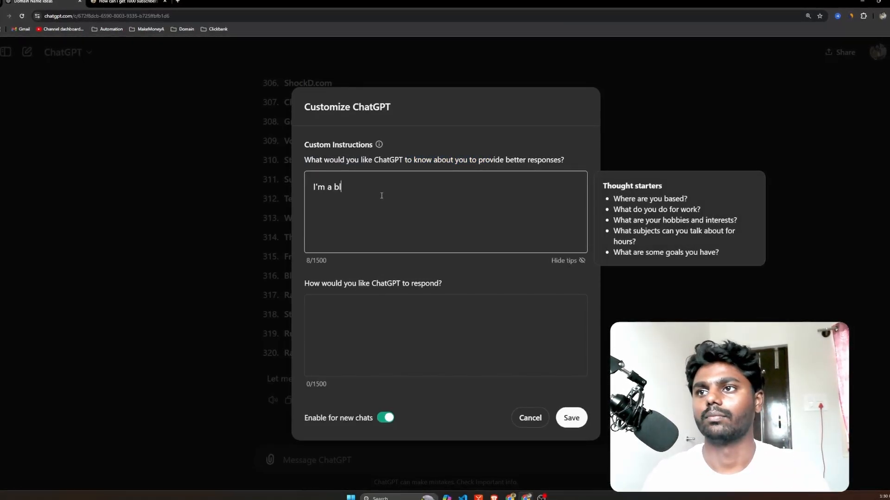
{"action": "type", "text": "og"}
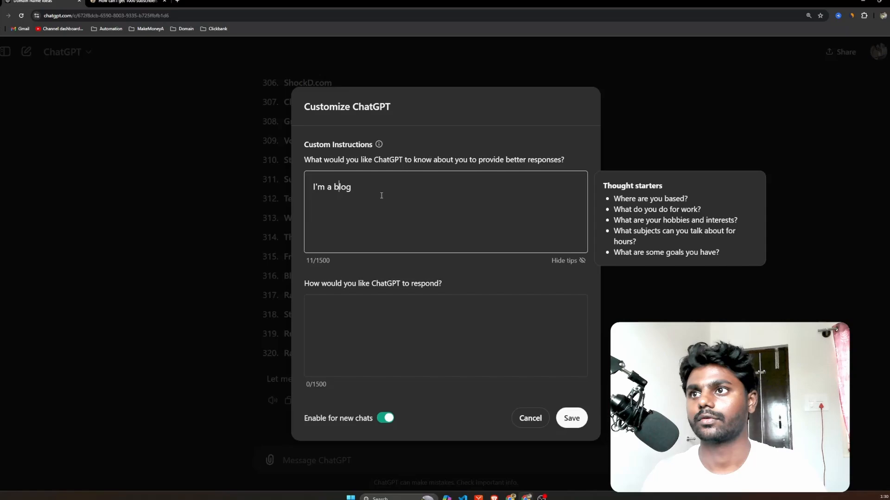
{"action": "type", "text": "seo"}
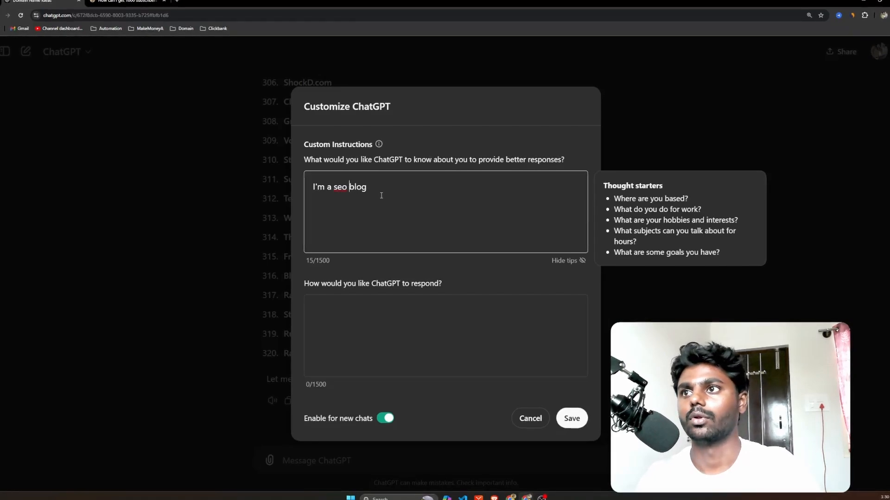
{"action": "type", "text": "writer"}
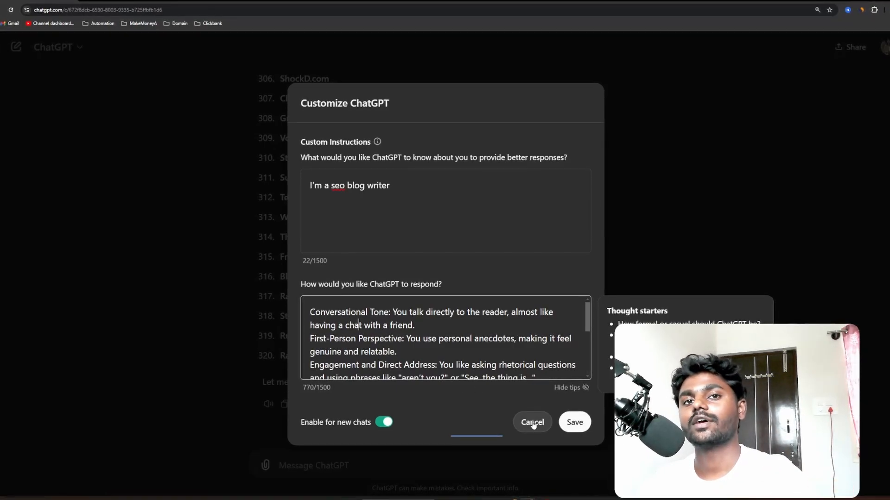
- Leave the instructions unsaved and skim the makemoneyraj.com YouTube subscribers article as a style example
{"action": "left_click", "coordinate": [531, 422]}
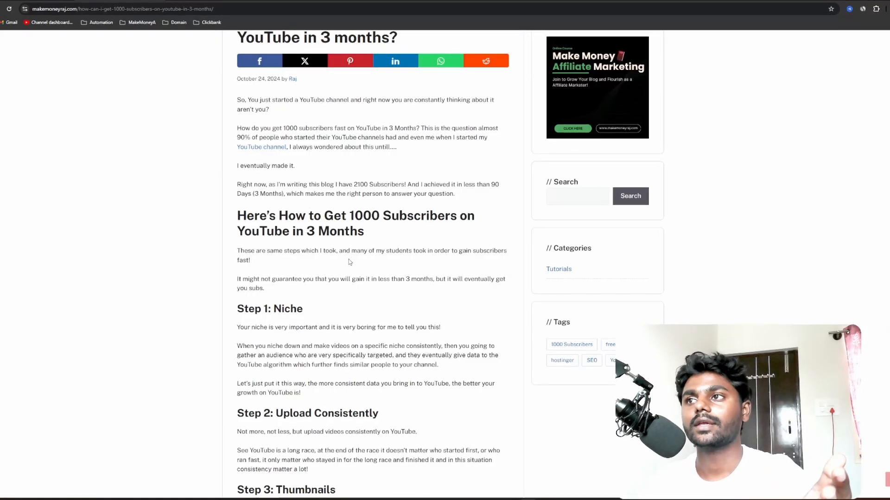
{"action": "scroll", "scroll_direction": "up", "scroll_amount": 3}
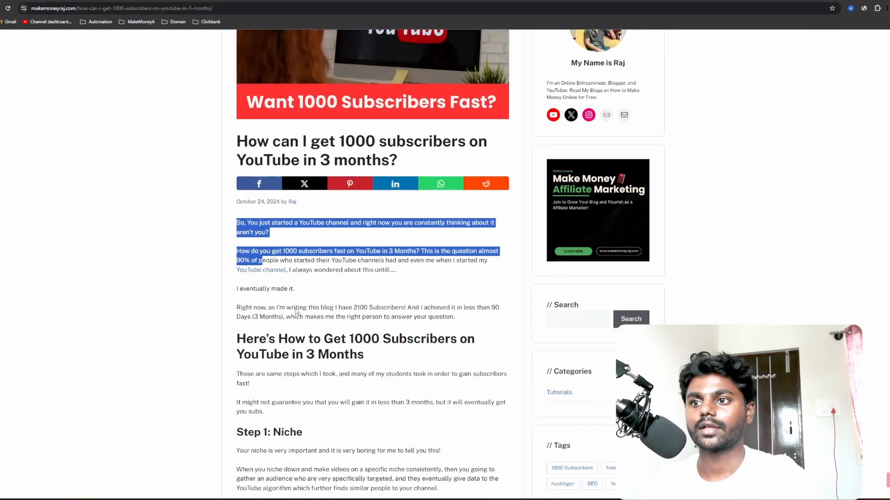
{"action": "scroll", "scroll_direction": "down", "scroll_amount": 3}
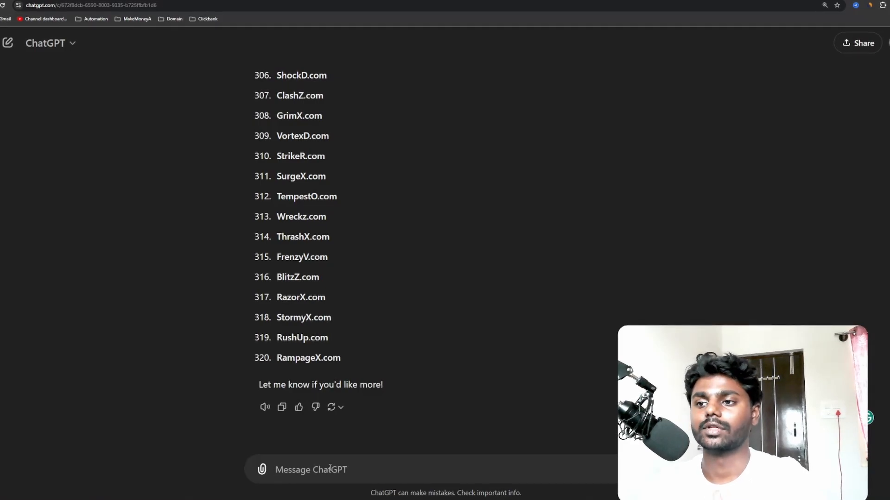
- Fill the about-you field with 'I'm seo blog writer.' and save the custom instructions
{"action": "left_click", "coordinate": [883, 42]}
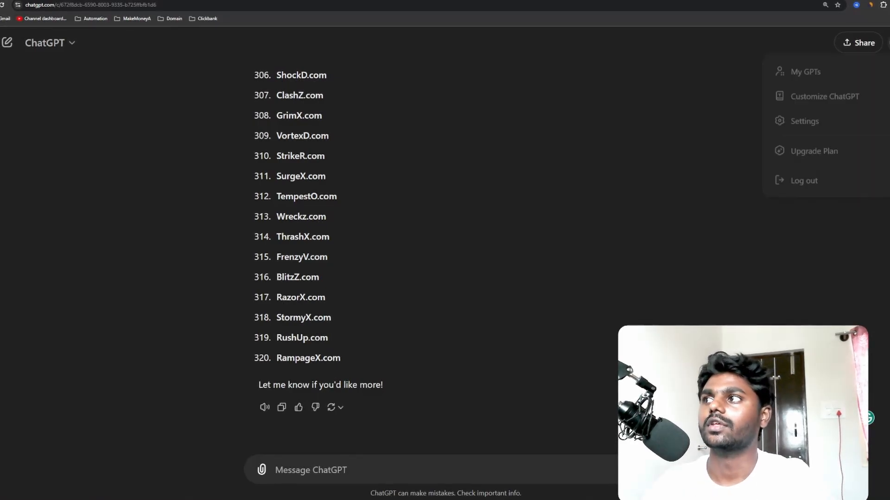
{"action": "left_click", "coordinate": [823, 95]}
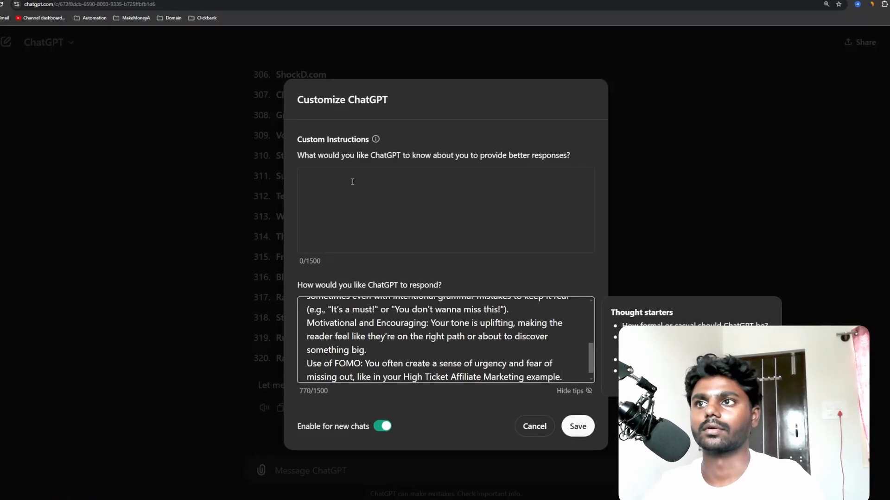
{"action": "type", "text": "I'm"}
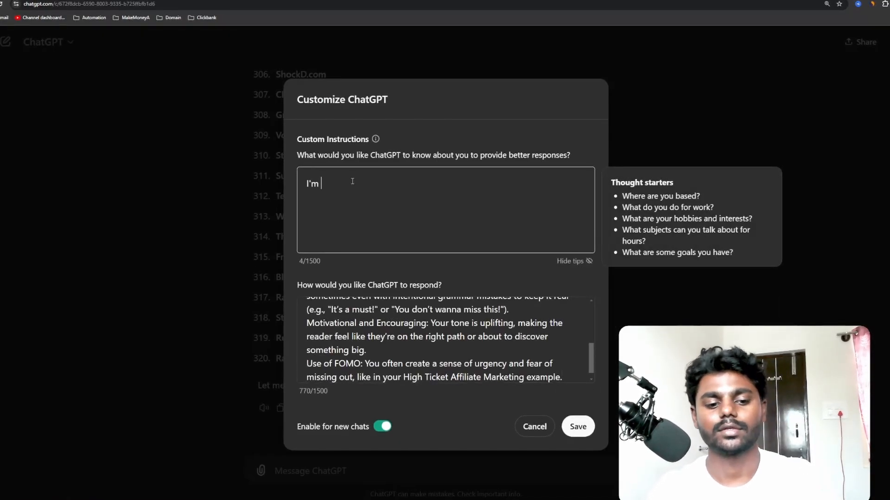
{"action": "type", "text": "seo blog"}
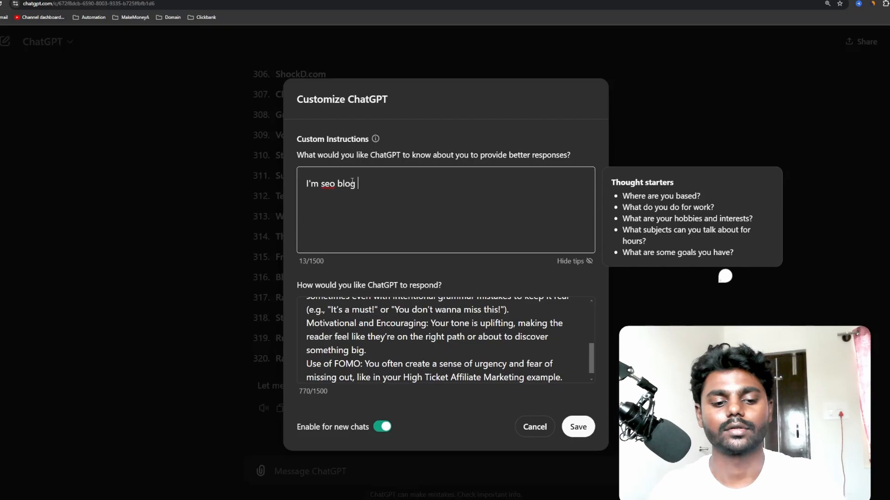
{"action": "type", "text": "writer."}
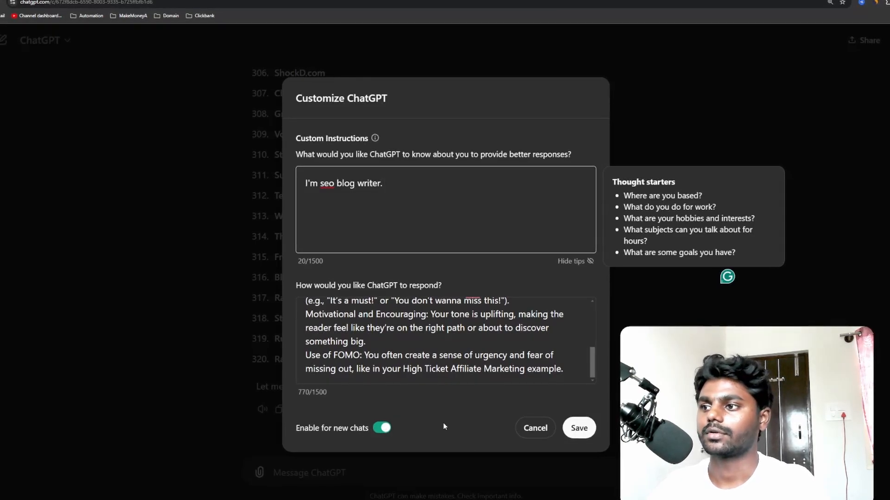
{"action": "left_click", "coordinate": [579, 428]}
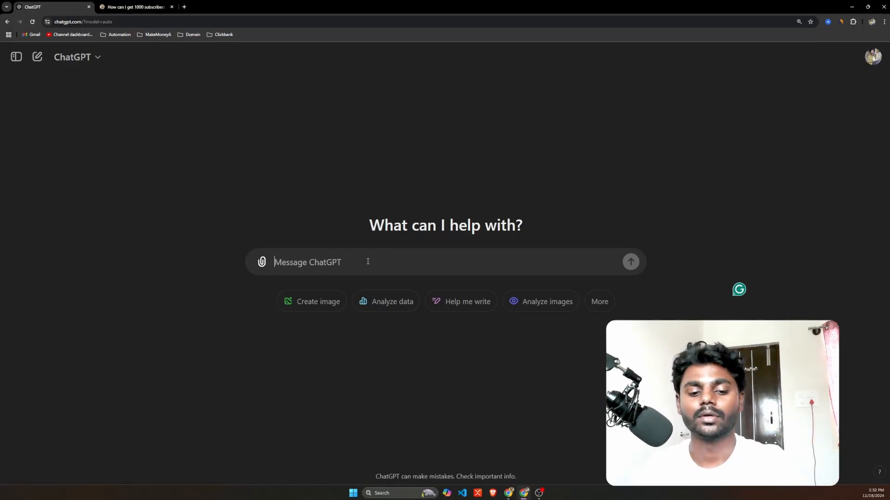
- Ask ChatGPT whether it knows how to mimic blog articles
{"action": "type", "text": "you"}
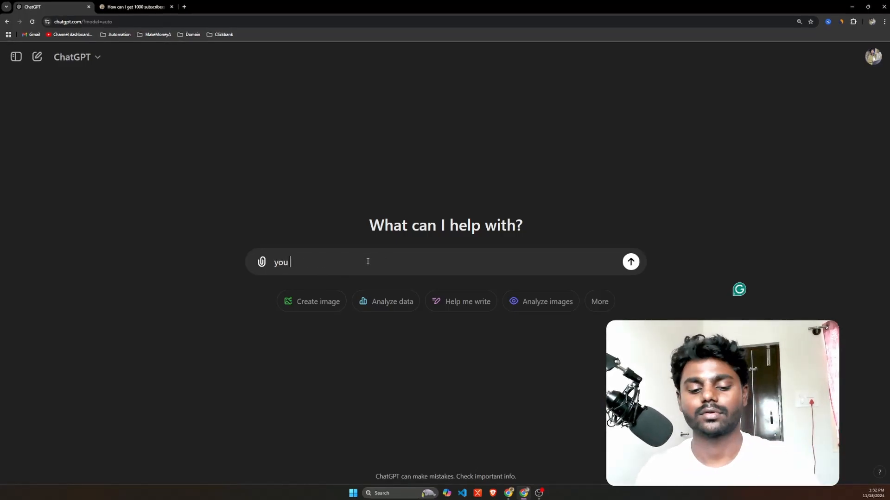
{"action": "type", "text": "knw ho"}
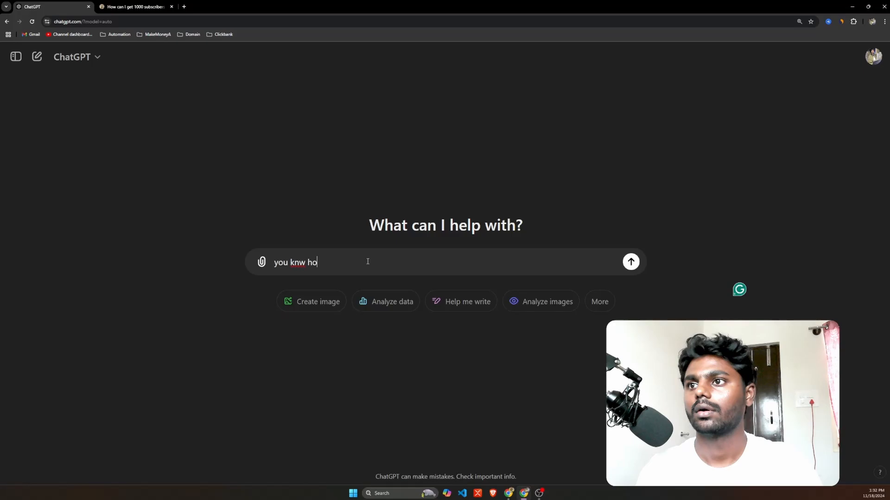
{"action": "type", "text": "w to"}
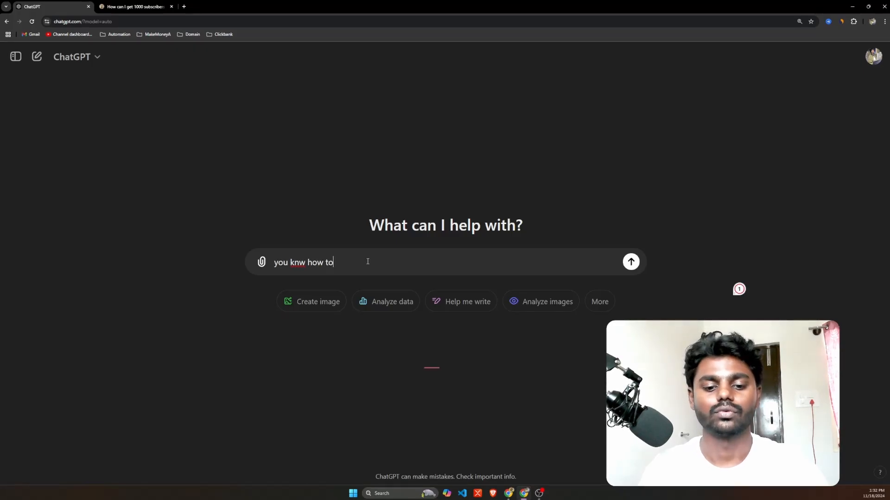
{"action": "type", "text": "micic"}
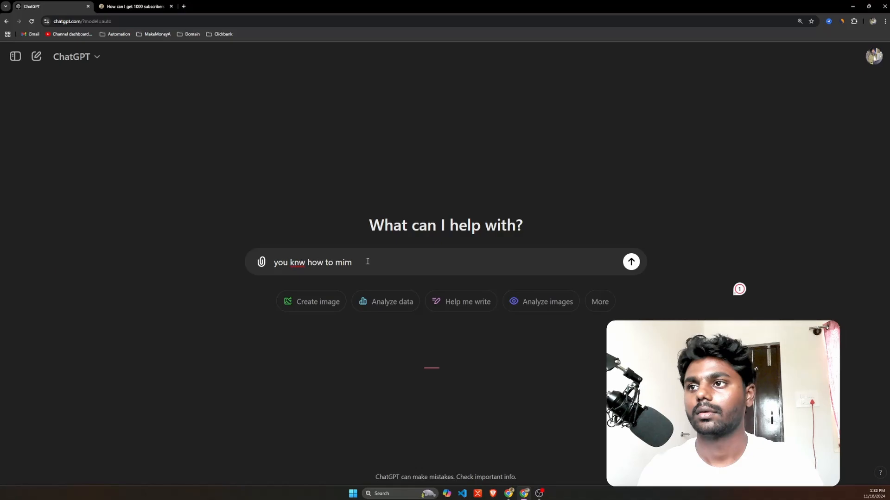
{"action": "type", "text": "ic blog articles r"}
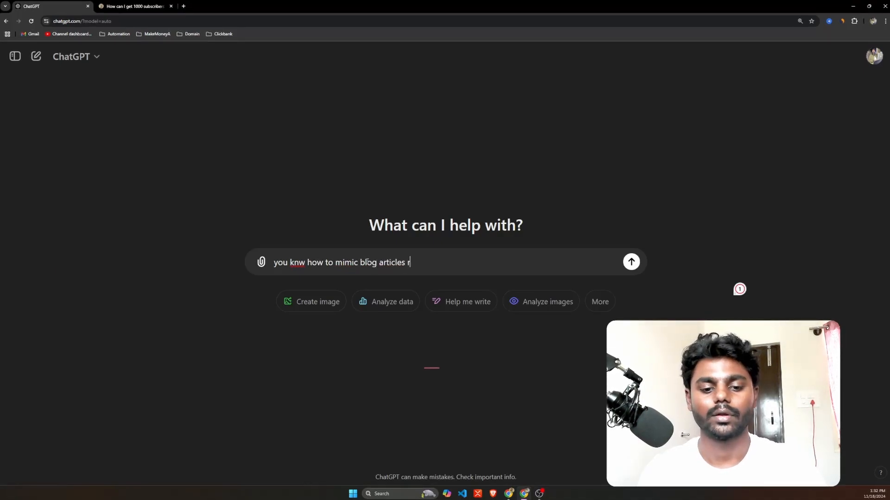
{"action": "type", "text": "ight?"}
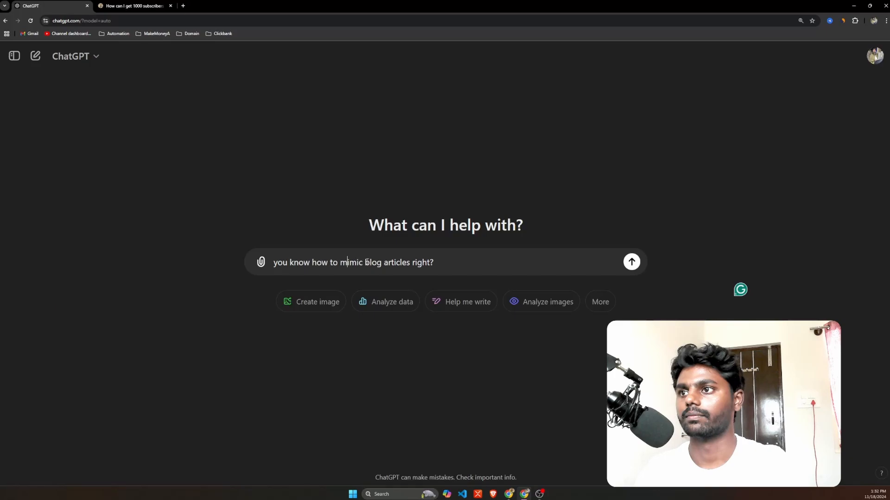
{"action": "left_click", "coordinate": [631, 263]}
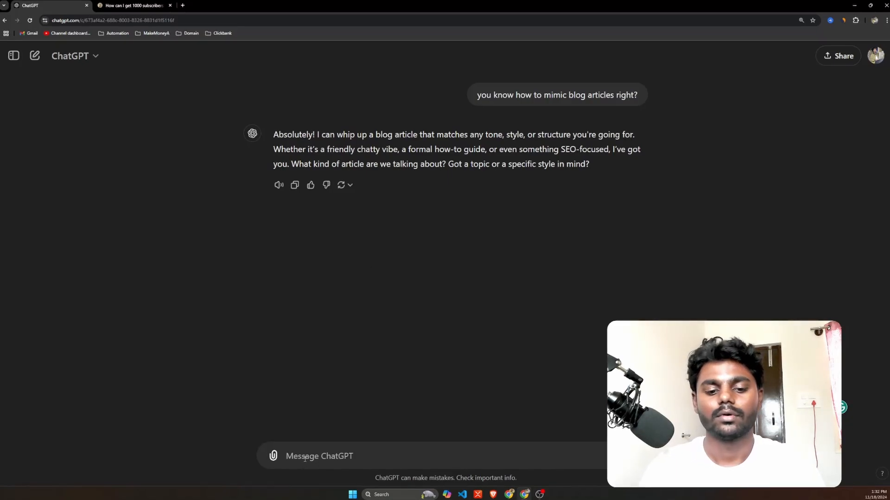
- Request a blog article on the keyword "best AI writers"
{"action": "type", "text": "Here I want to writ"}
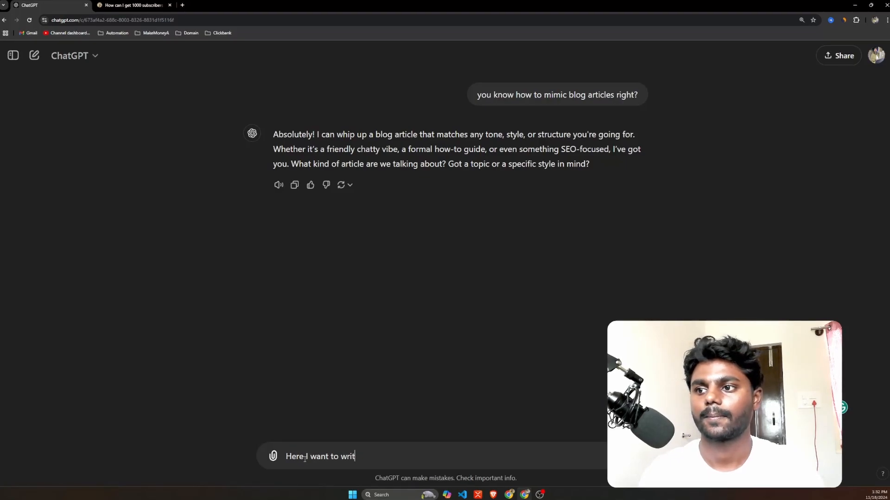
{"action": "type", "text": "e blog a"}
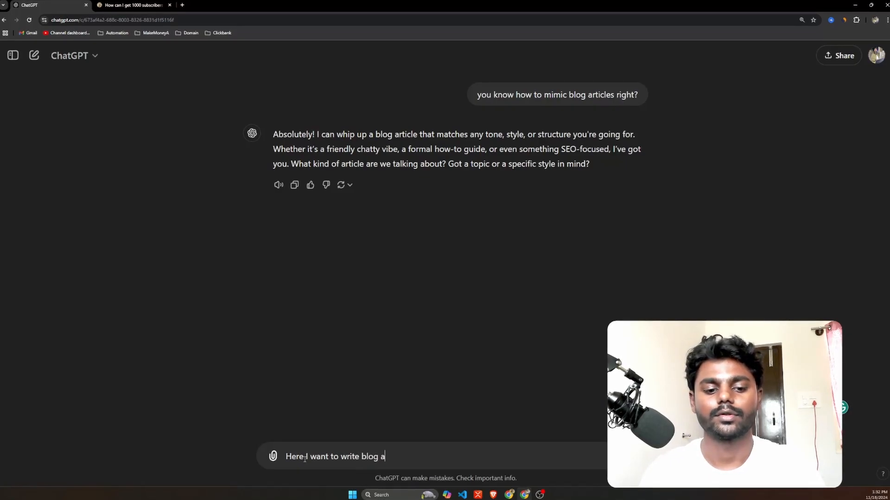
{"action": "type", "text": "rticle on"}
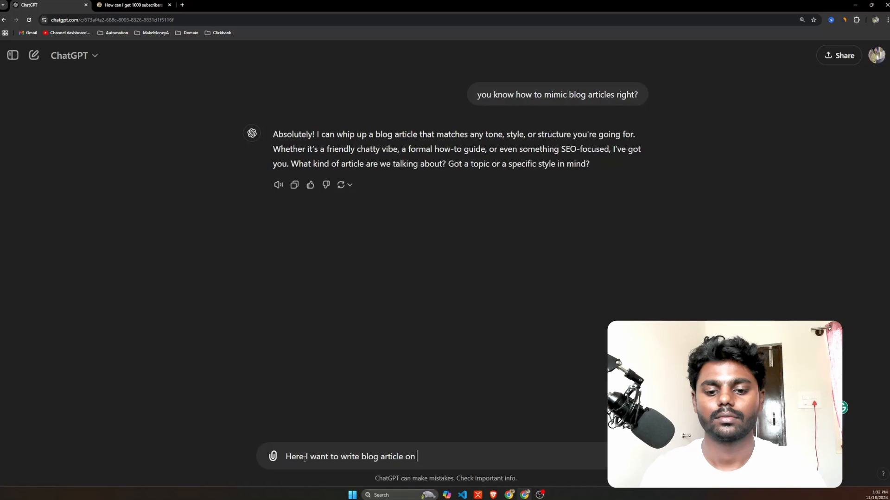
{"action": "type", "text": "keyword \"b"}
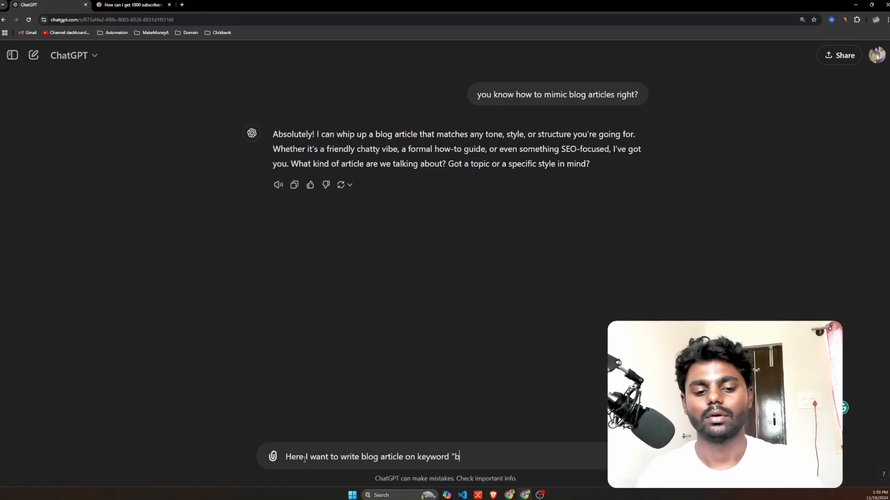
{"action": "type", "text": "est AI"}
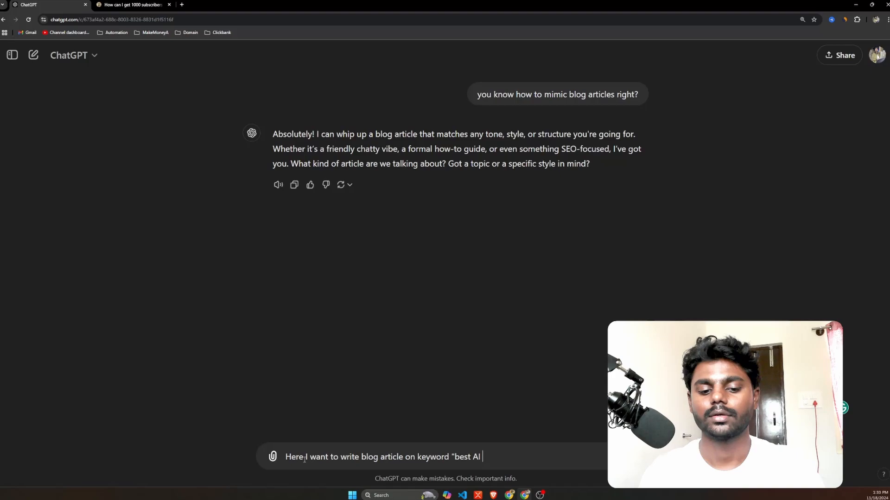
{"action": "type", "text": "writer"}
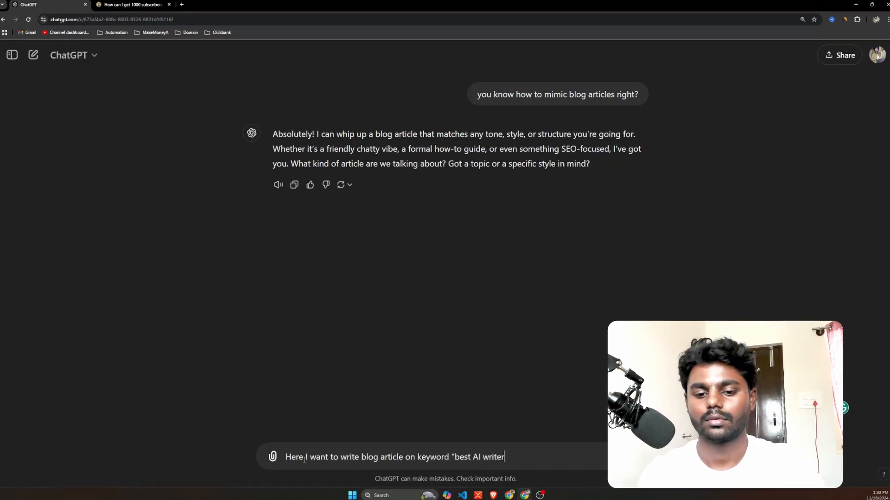
{"action": "type", "text": "s\","}
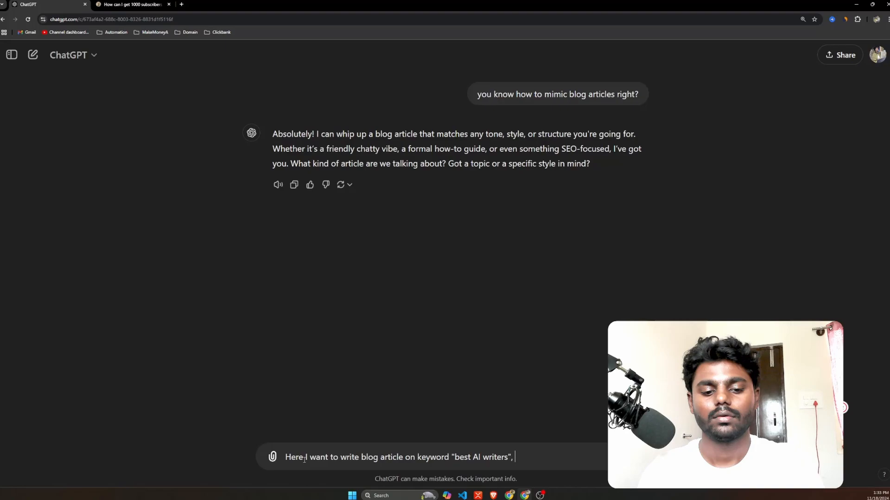
{"action": "type", "text": "first generat"}
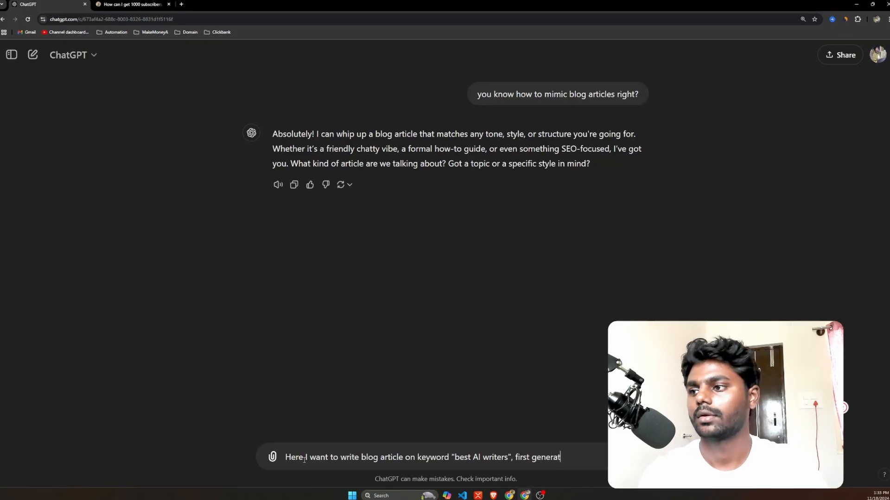
{"action": "type", "text": "e me blo"}
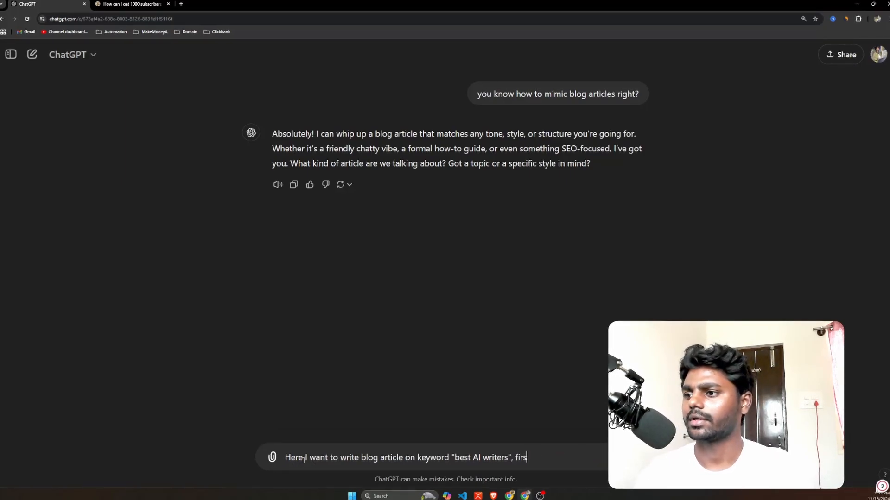
{"action": "key", "text": "Backspace"}
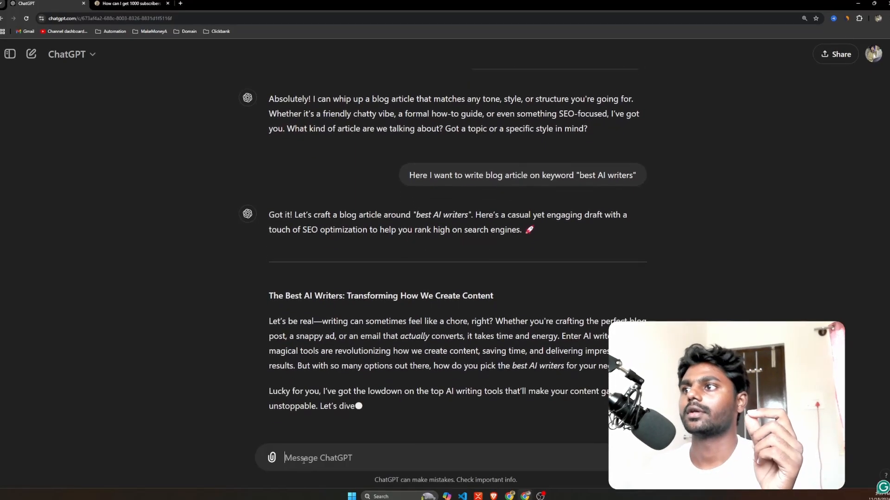
- Read the draft's introduction, highlighting its opening lines and the words about entering AI writers
{"action": "scroll", "scroll_direction": "down", "scroll_amount": 3}
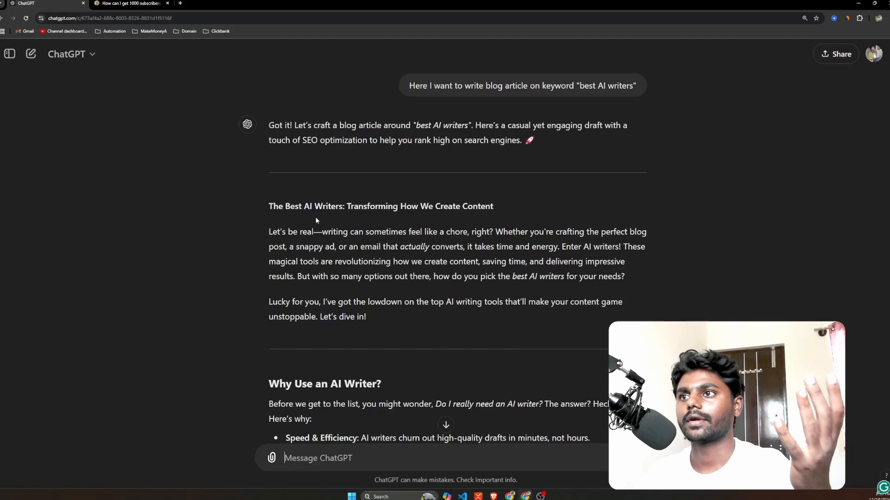
{"action": "left_click_drag", "start_coordinate": [384, 206], "coordinate": [493, 206]}
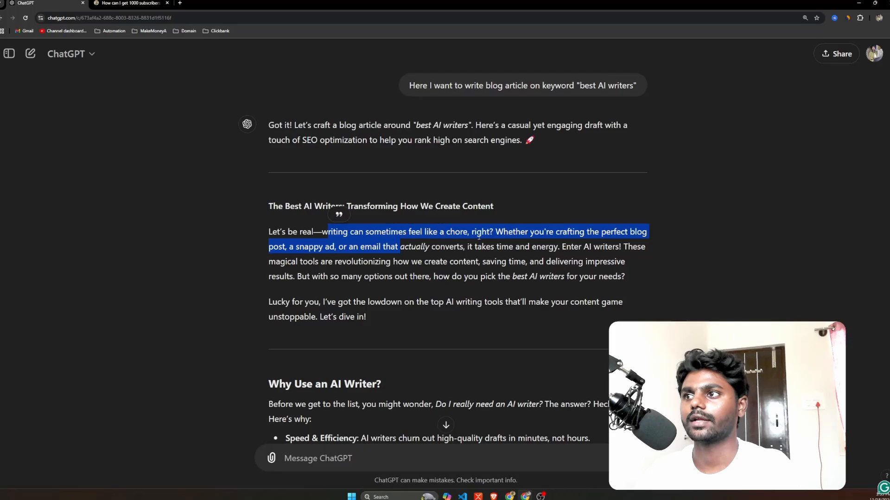
{"action": "left_click", "coordinate": [494, 231]}
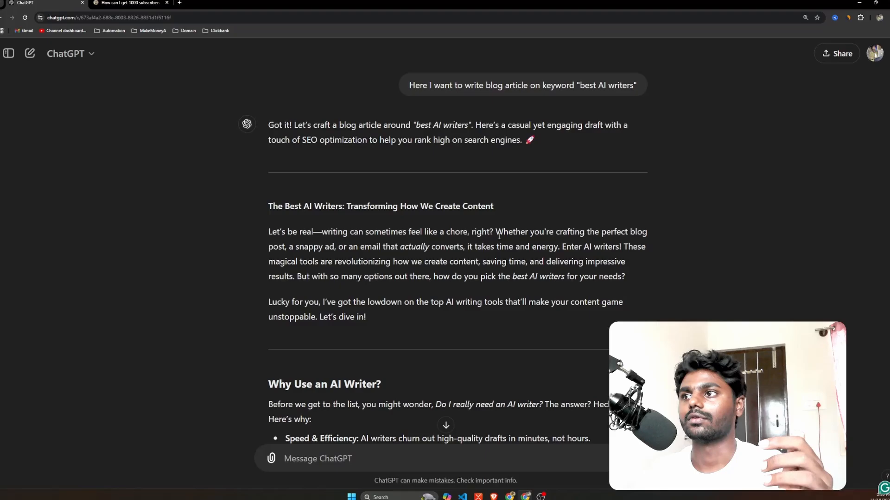
{"action": "double_click", "coordinate": [503, 231]}
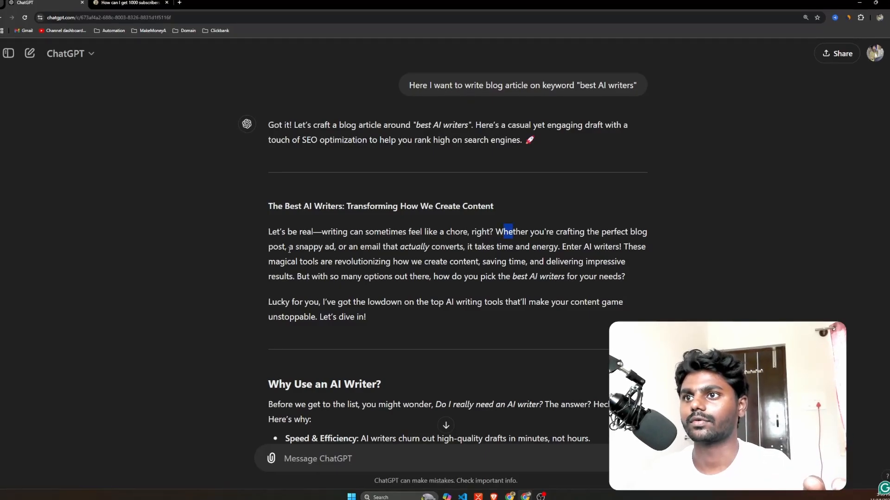
{"action": "double_click", "coordinate": [363, 246]}
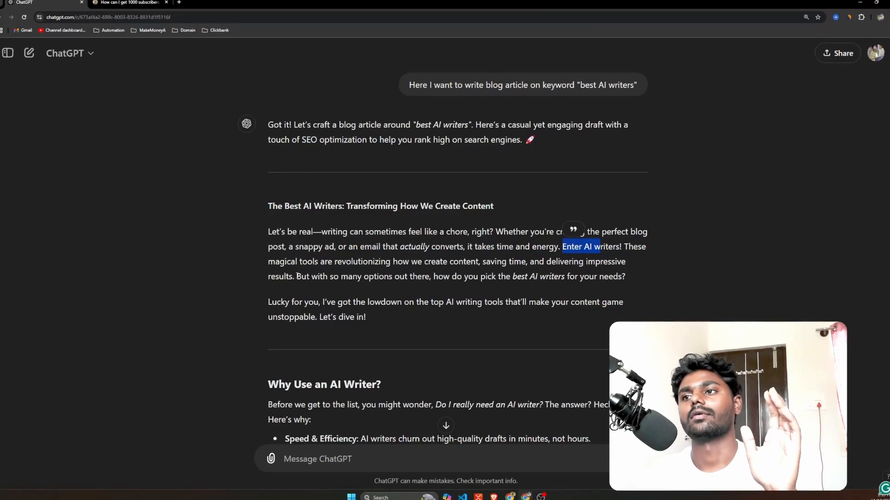
{"action": "scroll", "scroll_direction": "down", "scroll_amount": 3}
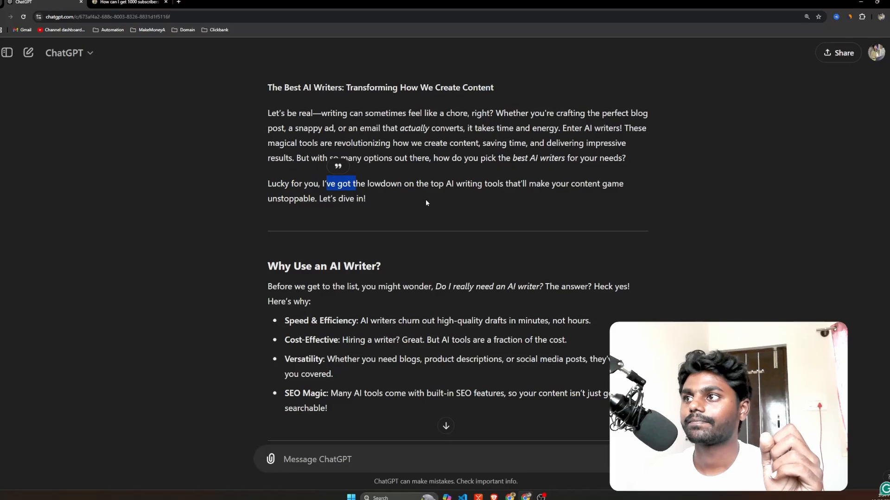
{"action": "scroll", "scroll_direction": "down", "scroll_amount": 3}
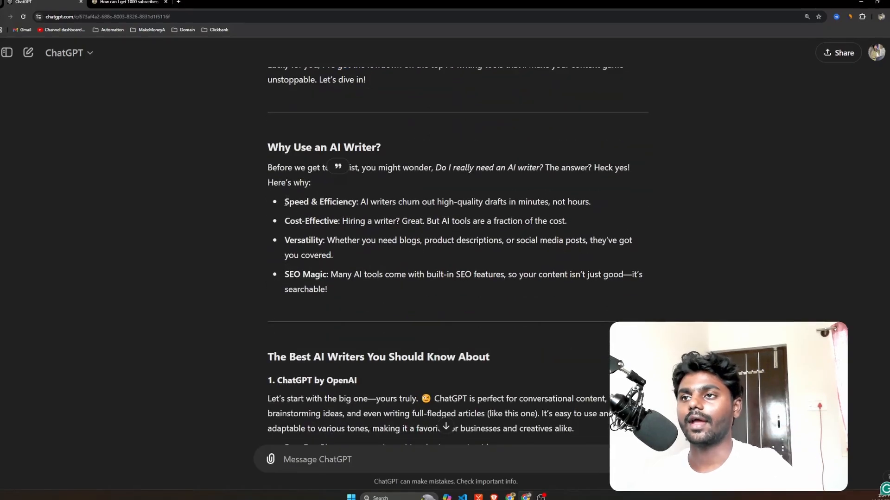
{"action": "scroll", "scroll_direction": "down", "scroll_amount": 3}
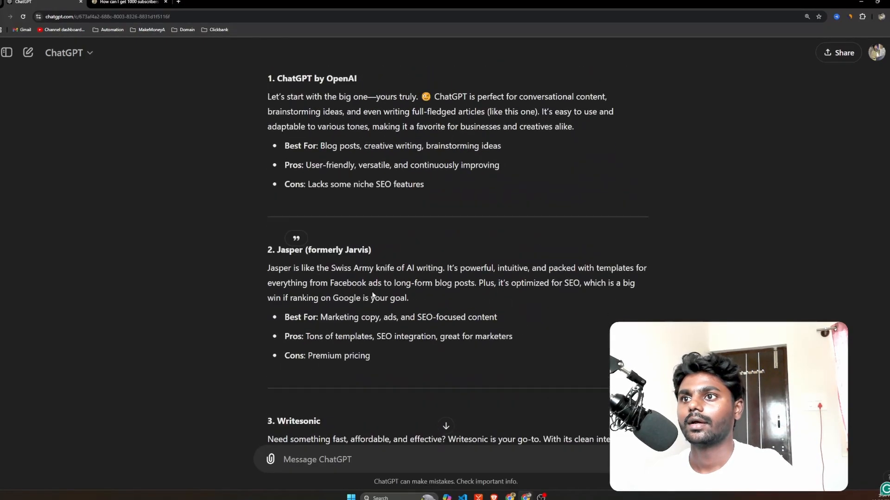
{"action": "scroll", "scroll_direction": "up", "scroll_amount": 3}
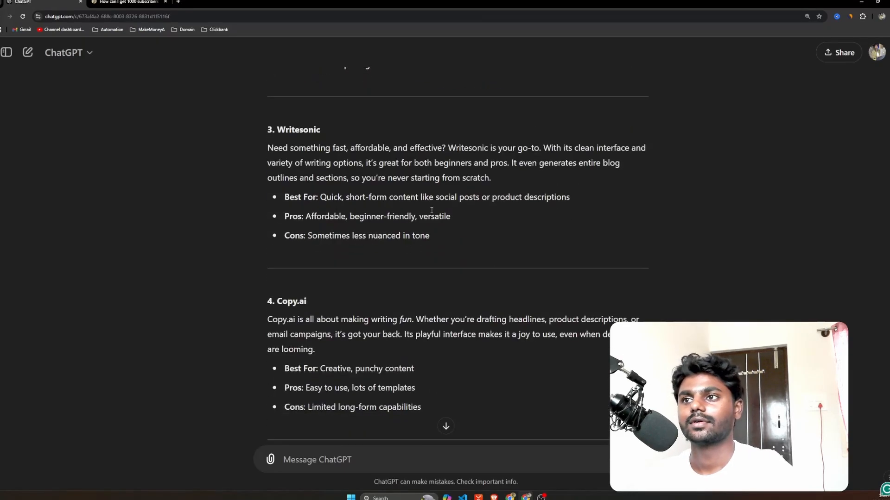
{"action": "scroll", "scroll_direction": "down", "scroll_amount": 3}
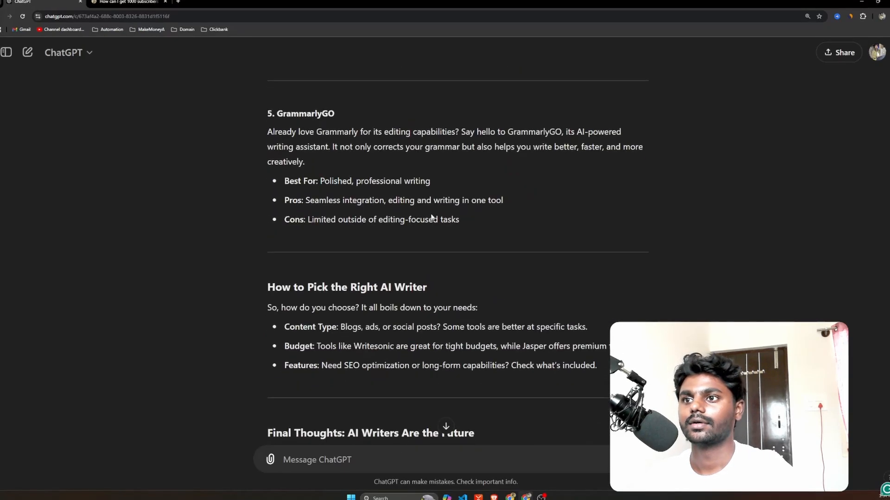
{"action": "scroll", "scroll_direction": "down", "scroll_amount": 3}
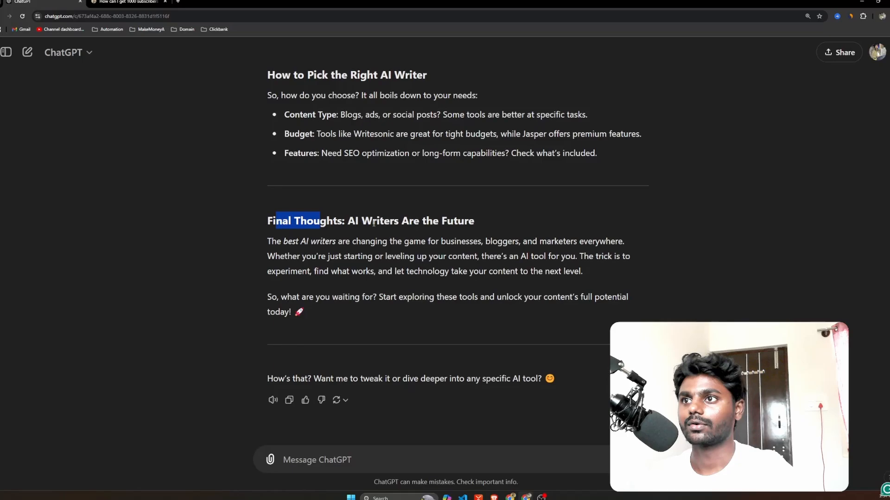
{"action": "double_click", "coordinate": [287, 296]}
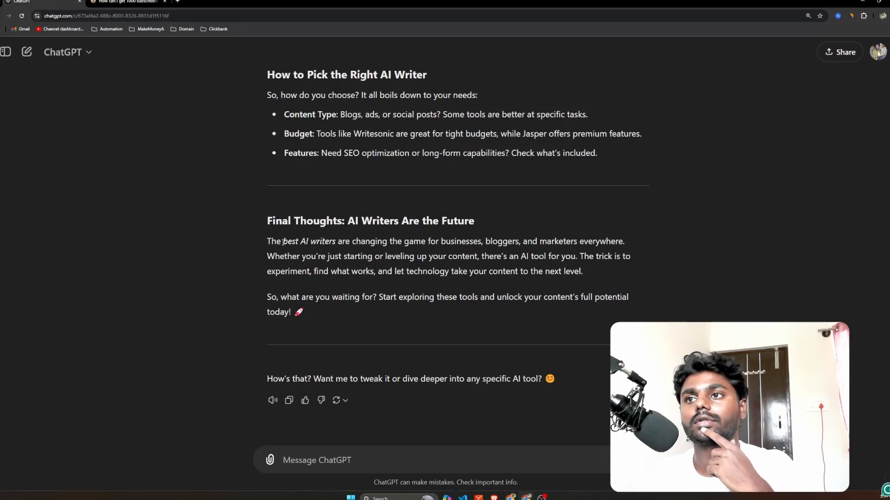
{"action": "double_click", "coordinate": [309, 241]}
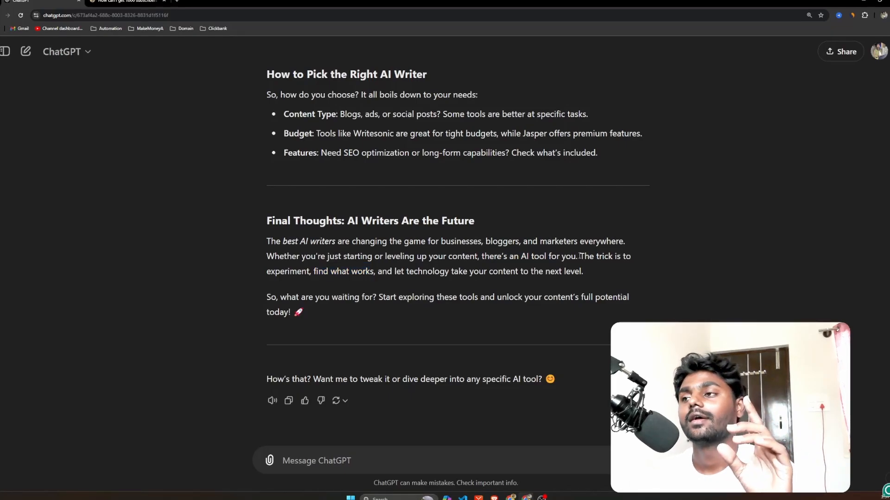
{"action": "left_click_drag", "start_coordinate": [580, 256], "coordinate": [582, 271]}
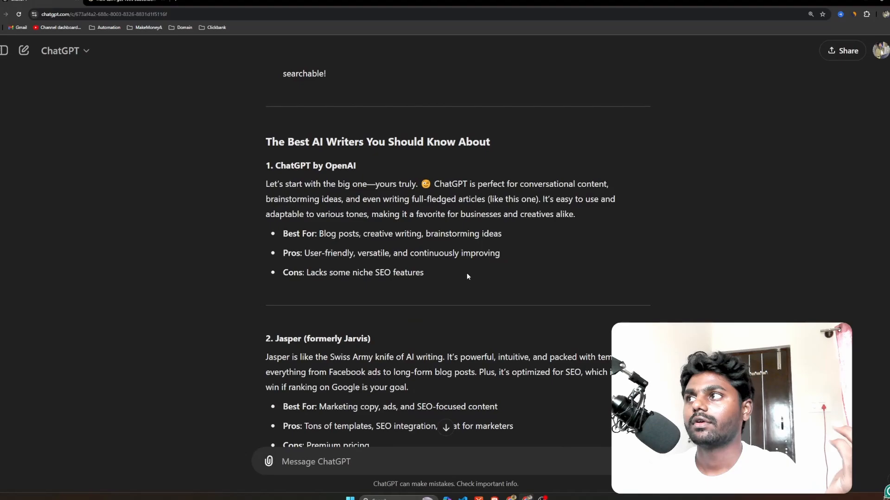
- Reopen the custom instructions showing the SEO blog writer profile and focus the response-style field
{"action": "left_click", "coordinate": [881, 50]}
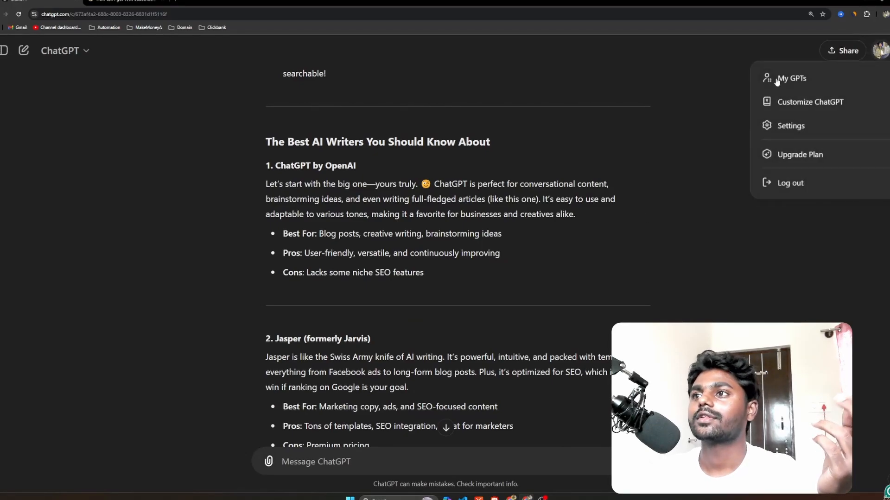
{"action": "left_click", "coordinate": [809, 102]}
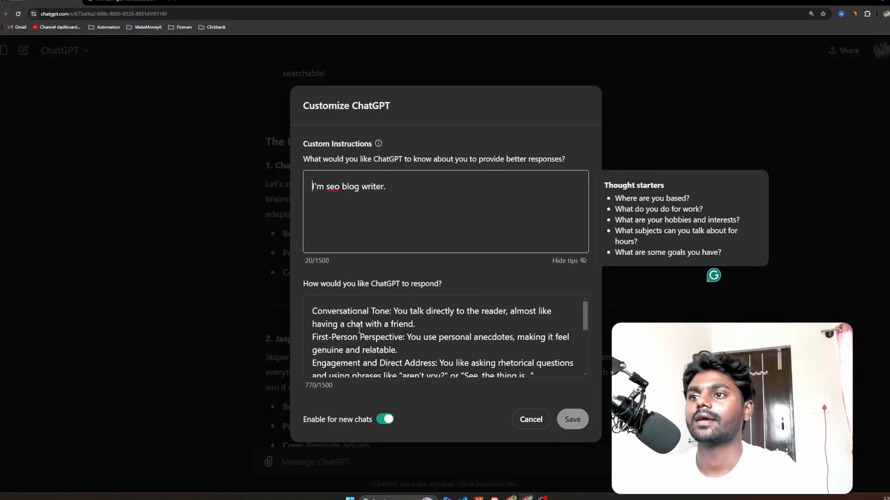
{"action": "left_click", "coordinate": [443, 337]}
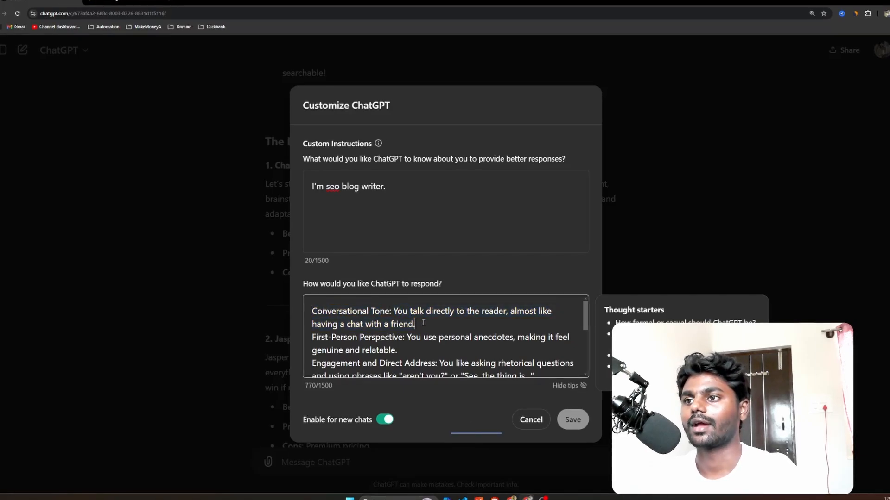
- Review the response-style rules, highlighting the first-person perspective and direct address points
{"action": "left_click_drag", "start_coordinate": [333, 337], "coordinate": [409, 337]}
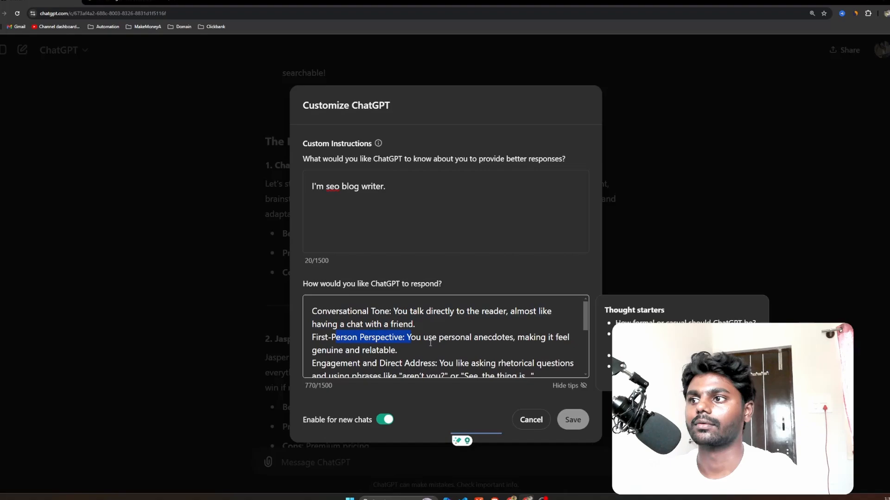
{"action": "scroll", "scroll_direction": "down", "scroll_amount": 3}
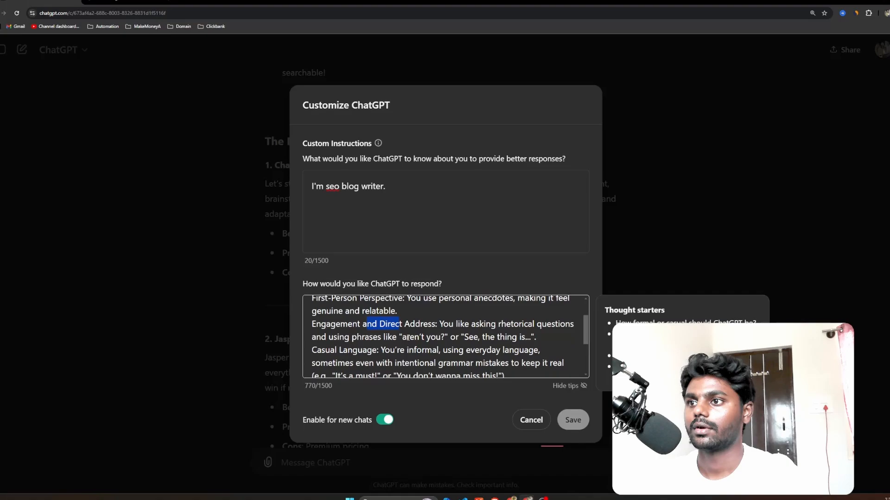
{"action": "left_click_drag", "start_coordinate": [464, 338], "coordinate": [532, 337]}
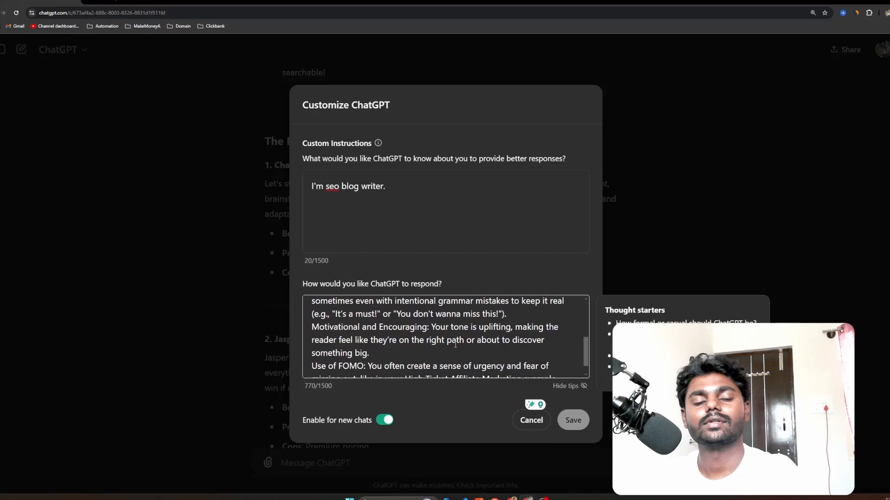
{"action": "scroll", "scroll_direction": "down", "scroll_amount": 3}
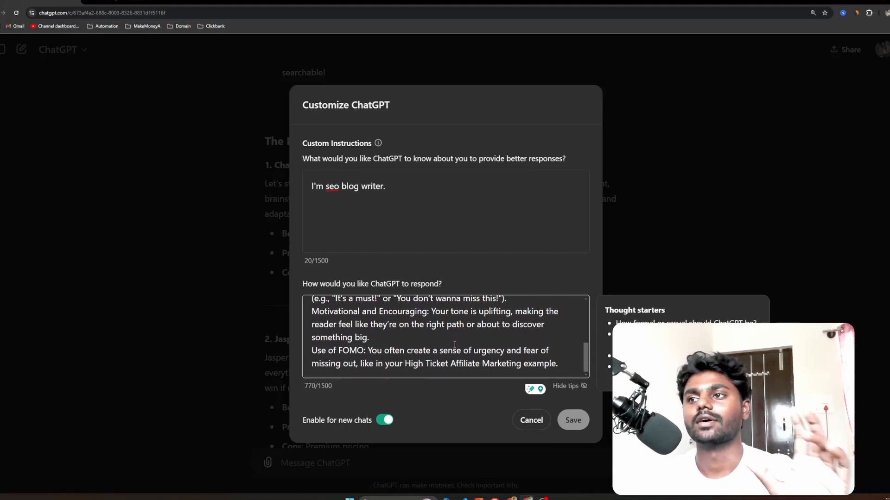